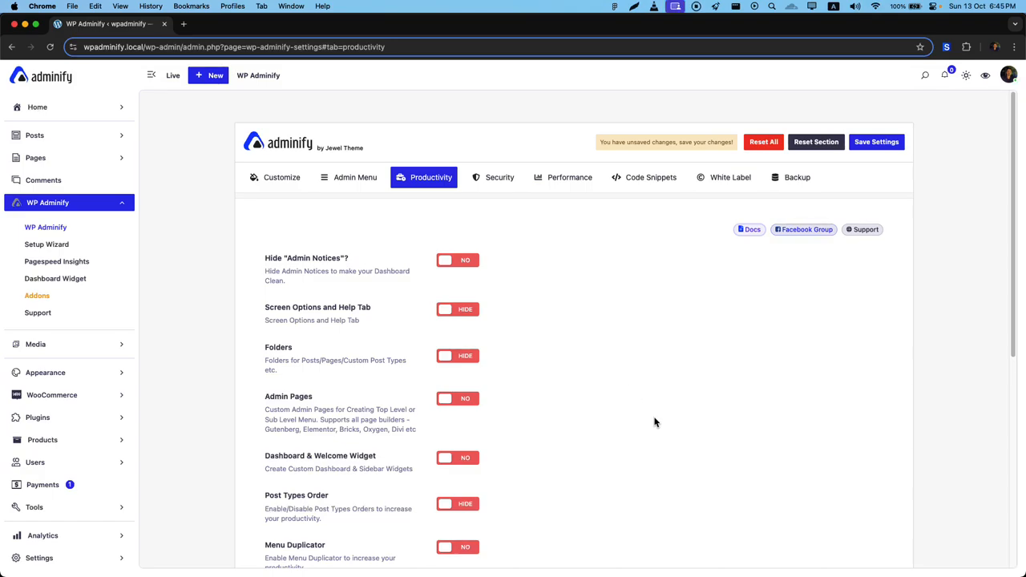
Switch Menu Duplicator on and enable post duplication for Posts on the Productivity tab
{"action": "scroll", "scroll_direction": "down", "scroll_amount": 3}
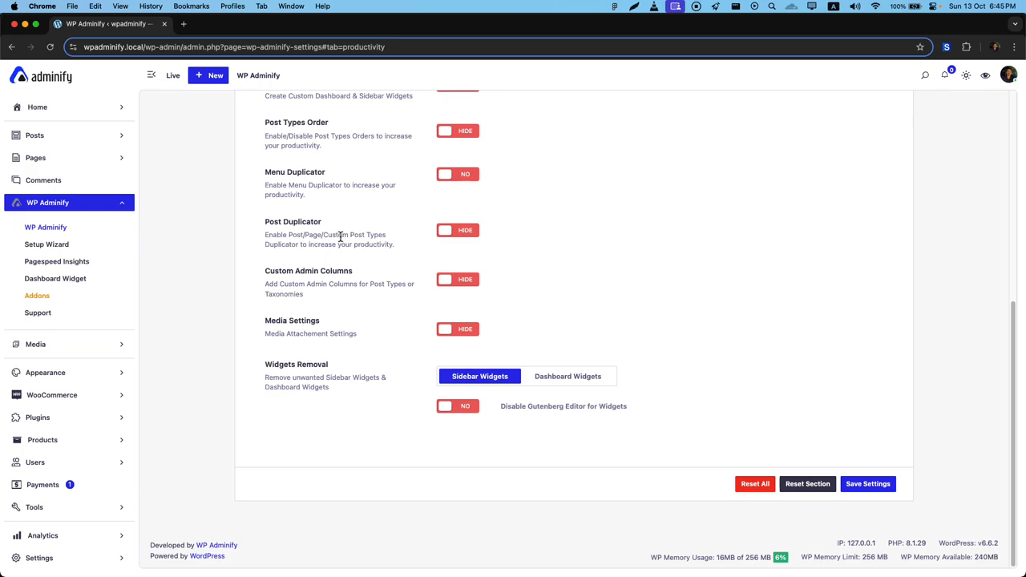
{"action": "left_click", "coordinate": [457, 174]}
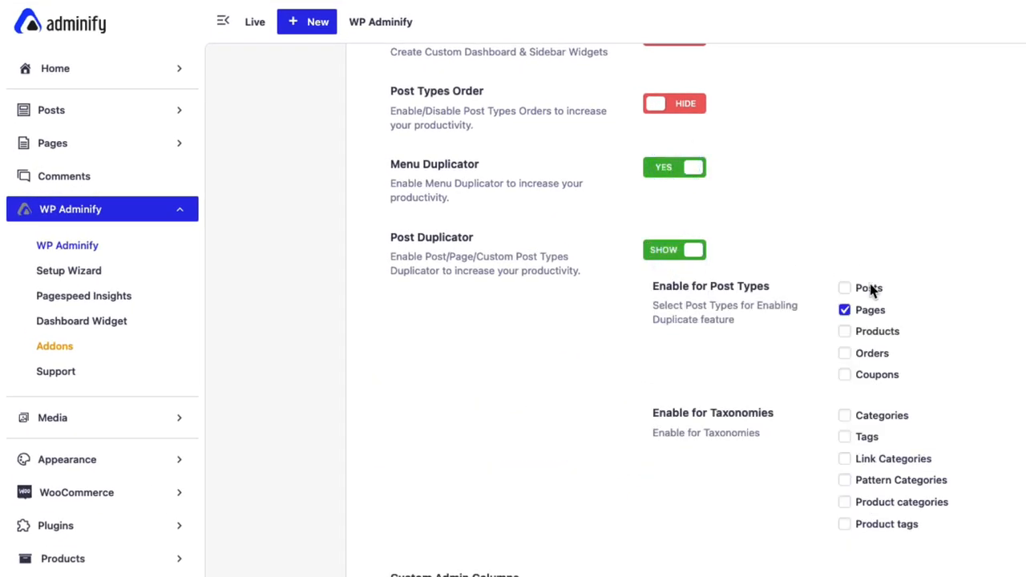
{"action": "mouse_move", "coordinate": [871, 298]}
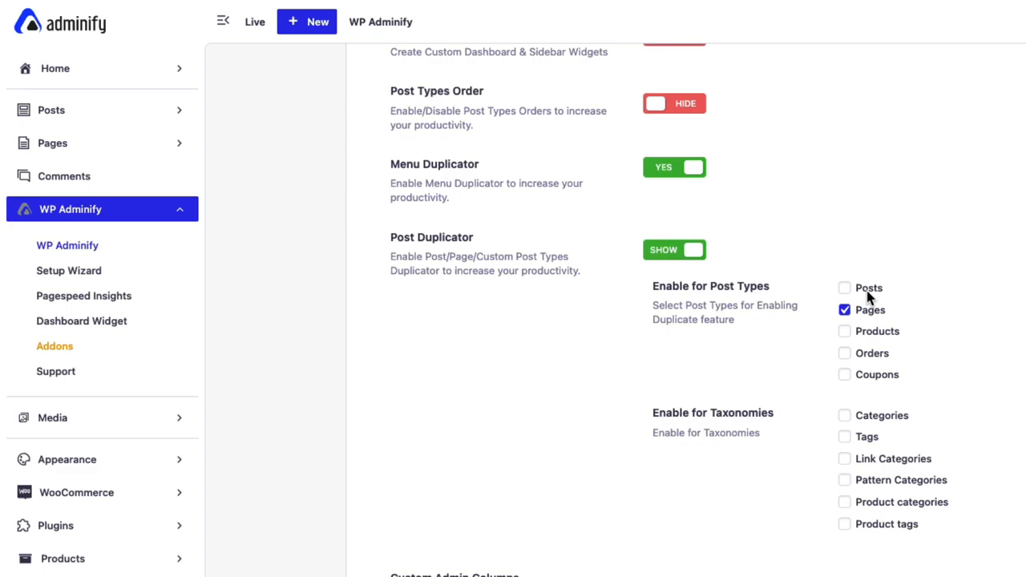
{"action": "left_click", "coordinate": [845, 288]}
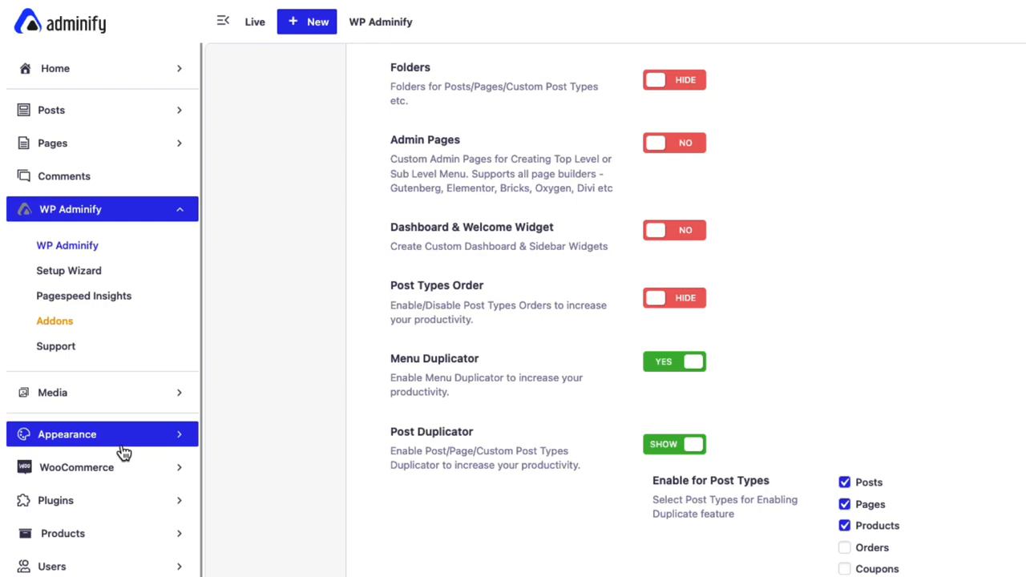
Open Appearance > Menus to show the Main Menu editor
{"action": "left_click", "coordinate": [52, 429]}
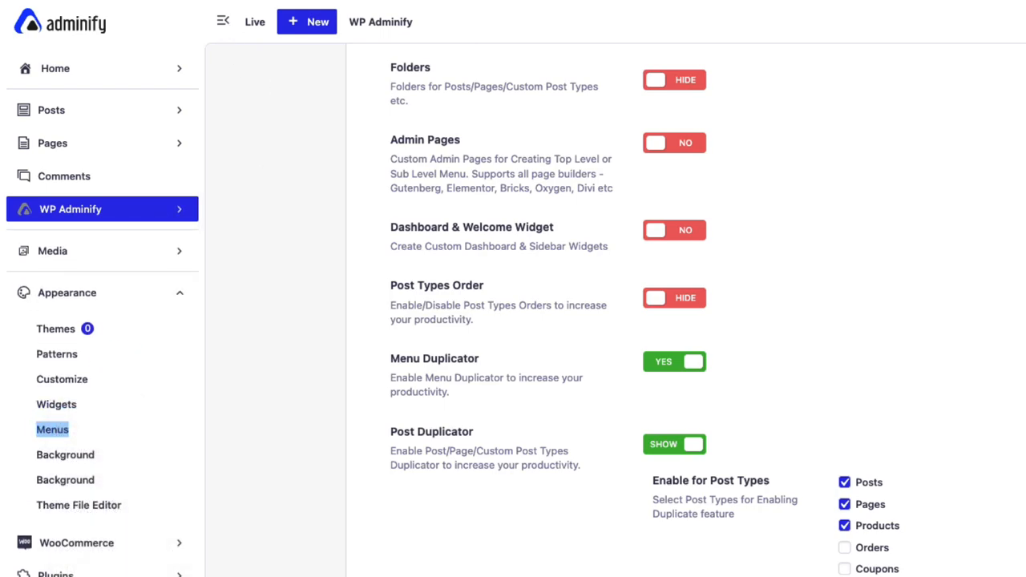
{"action": "left_click", "coordinate": [52, 429]}
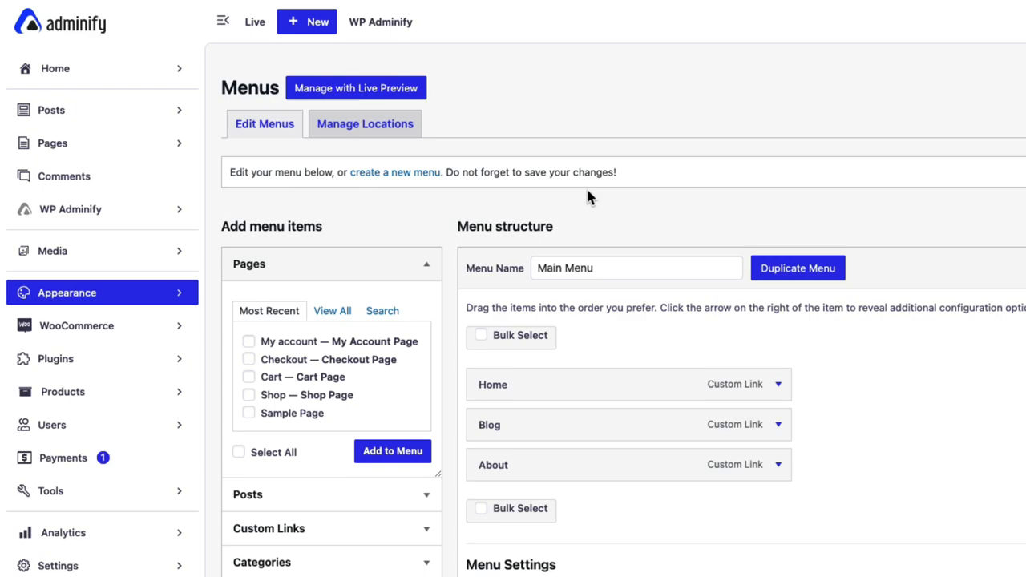
{"action": "mouse_move", "coordinate": [817, 268]}
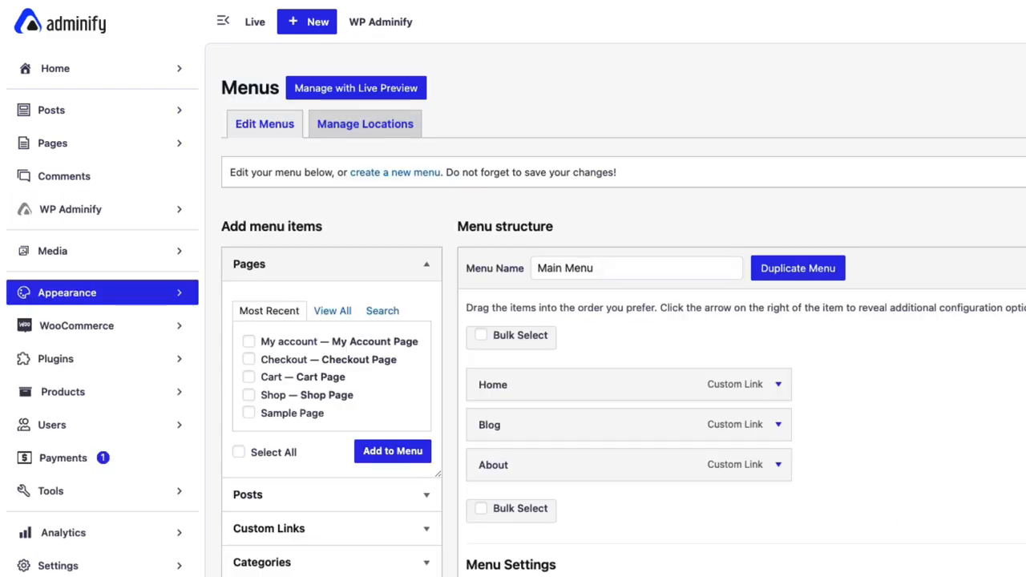
{"action": "mouse_move", "coordinate": [595, 502]}
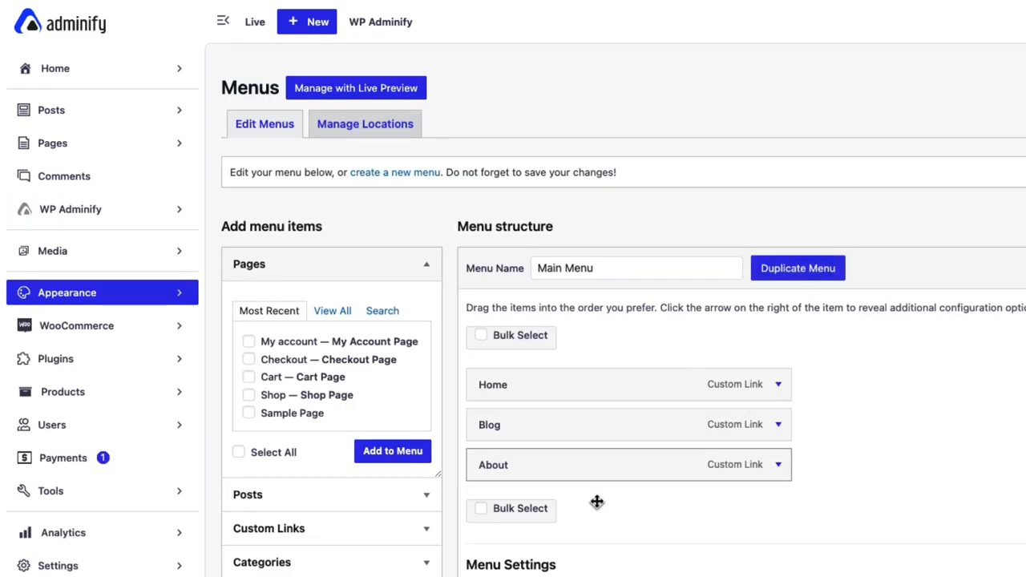
{"action": "mouse_move", "coordinate": [815, 272]}
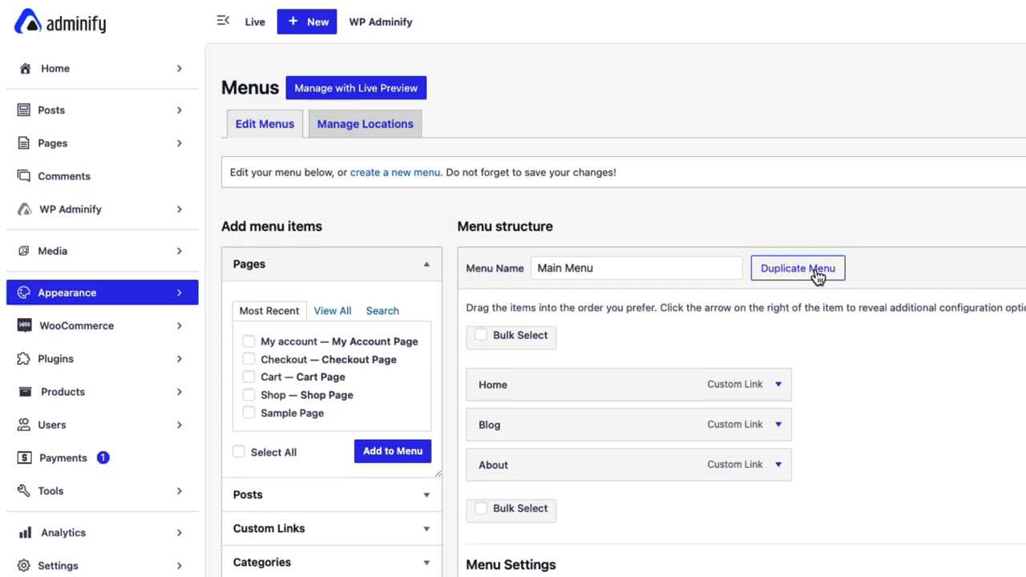
Duplicate the Main Menu into 'Main Menu (Copy)' and review its Home, Blog, About items
{"action": "left_click", "coordinate": [798, 268]}
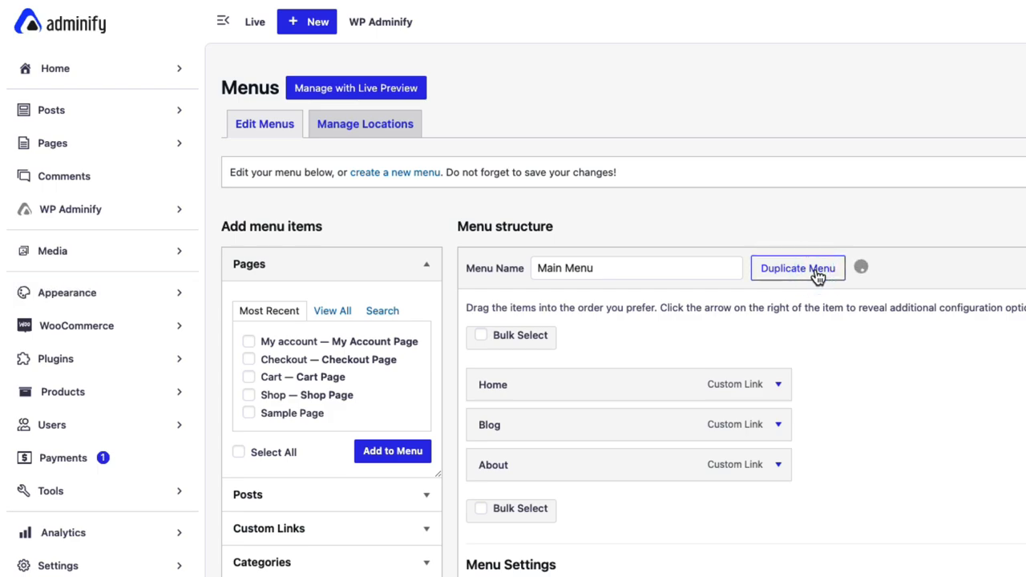
{"action": "left_click", "coordinate": [798, 268]}
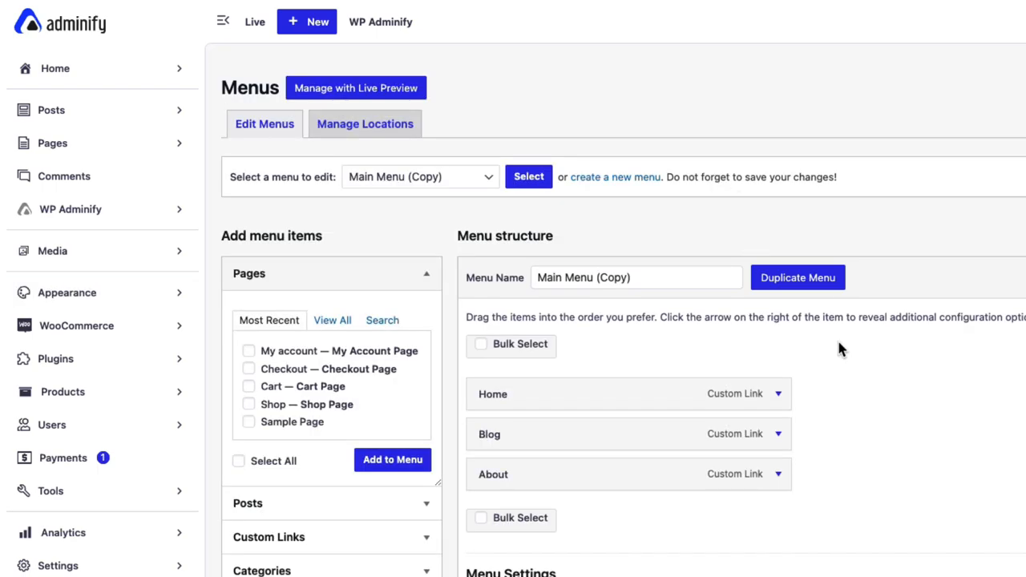
{"action": "left_click", "coordinate": [657, 277]}
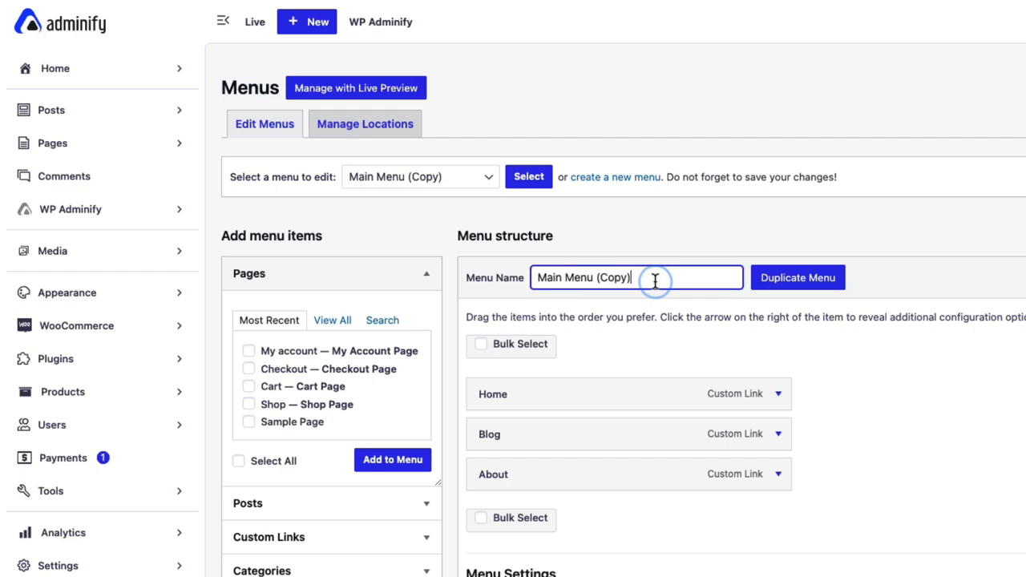
{"action": "left_click", "coordinate": [813, 399]}
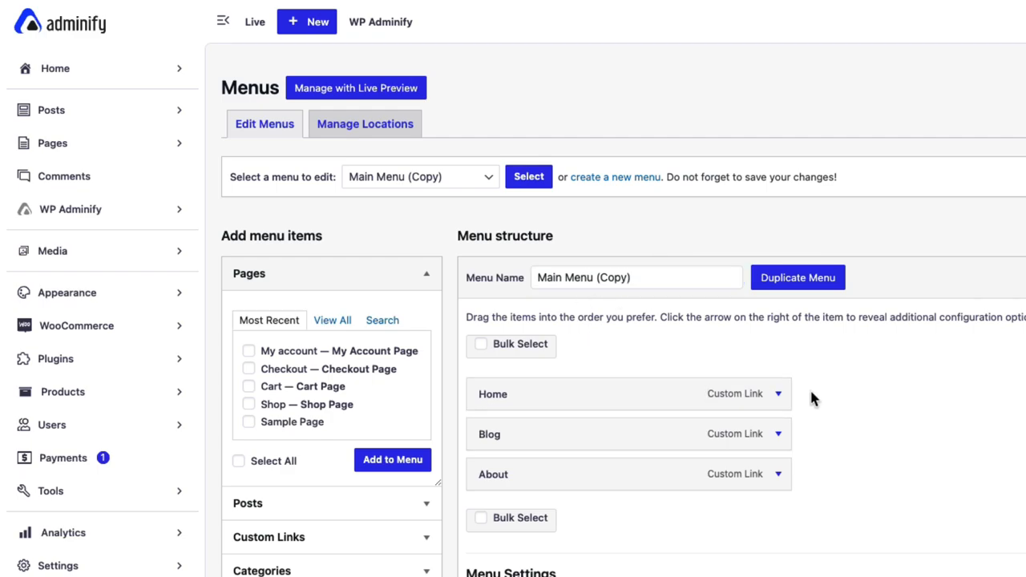
{"action": "mouse_move", "coordinate": [957, 425]}
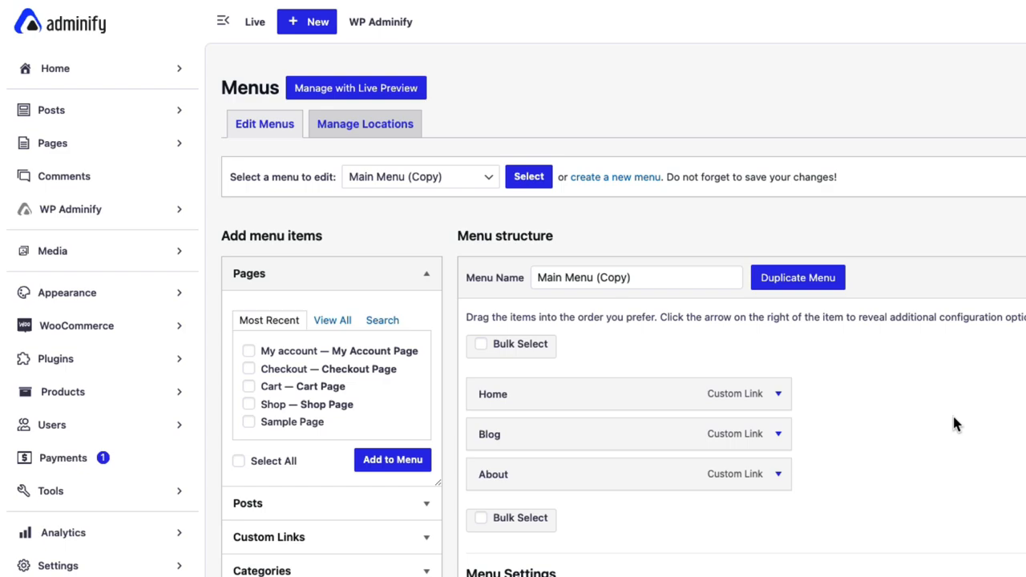
{"action": "left_click", "coordinate": [781, 434]}
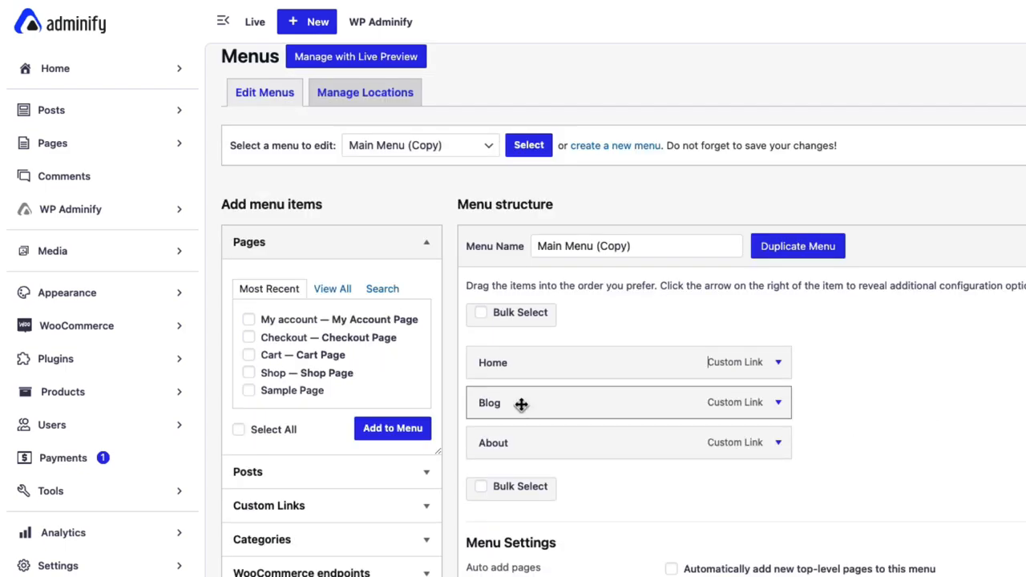
{"action": "scroll", "scroll_direction": "down", "scroll_amount": 3}
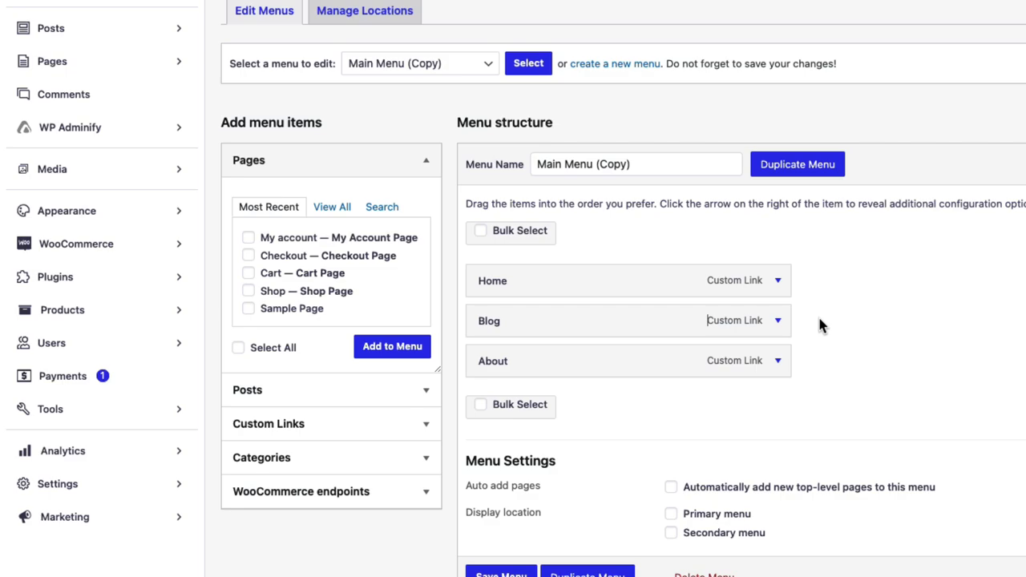
Duplicate the Blog item in Main Menu (Copy) and inspect the new item's URL
{"action": "left_click", "coordinate": [783, 321]}
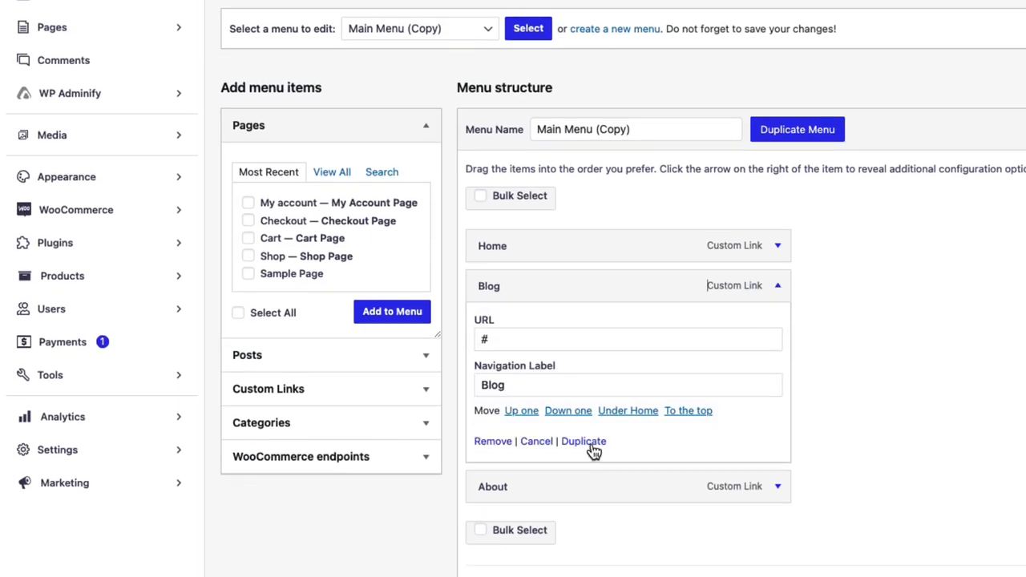
{"action": "left_click", "coordinate": [584, 441]}
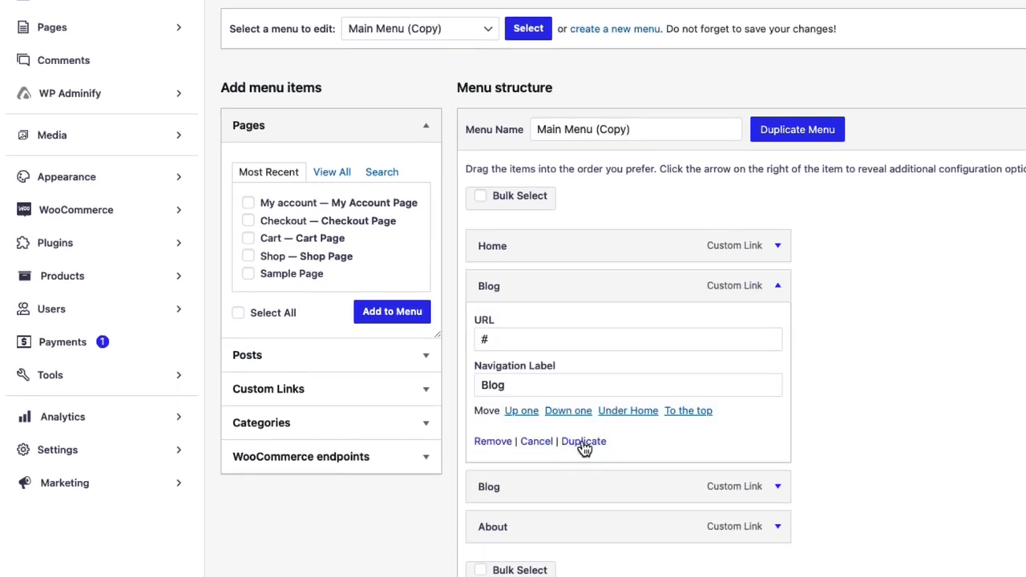
{"action": "scroll", "scroll_direction": "down", "scroll_amount": 3}
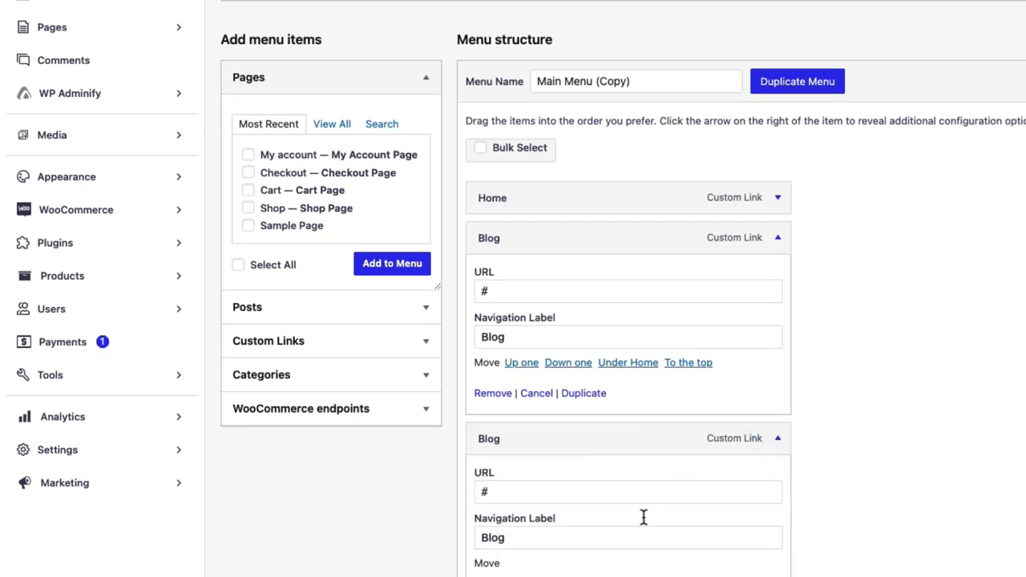
{"action": "scroll", "scroll_direction": "down", "scroll_amount": 3}
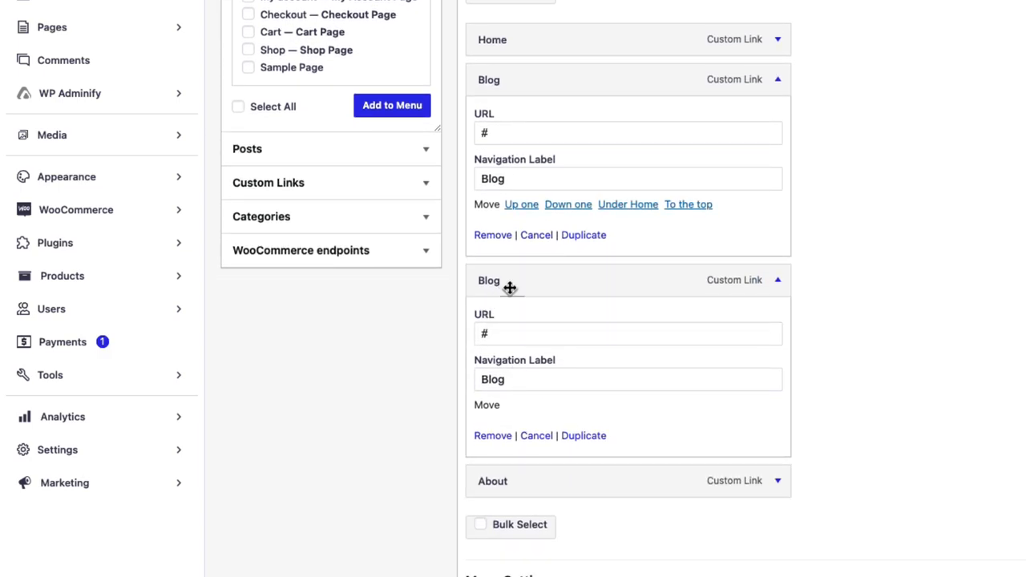
{"action": "left_click", "coordinate": [628, 333]}
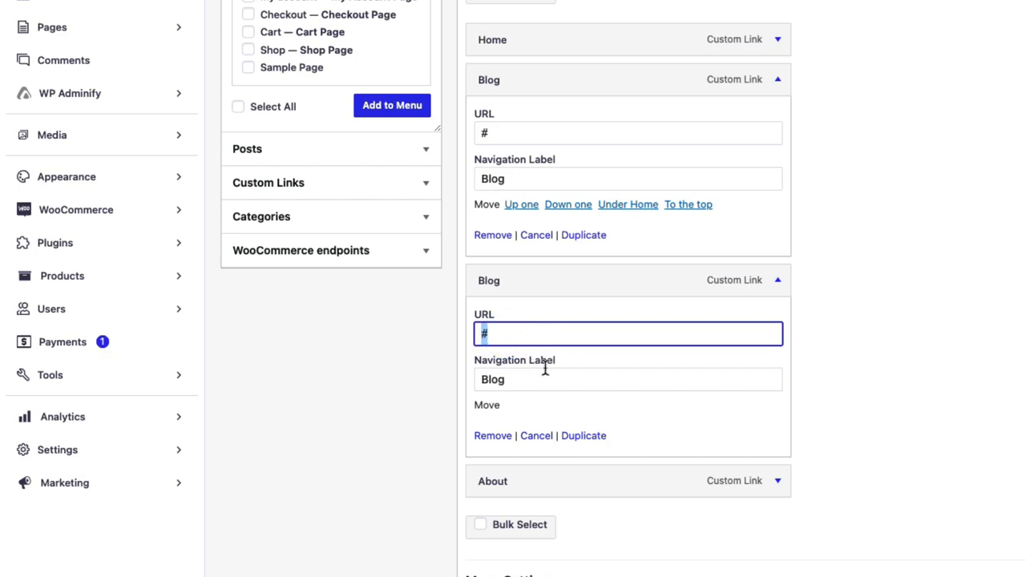
{"action": "mouse_move", "coordinate": [585, 323]}
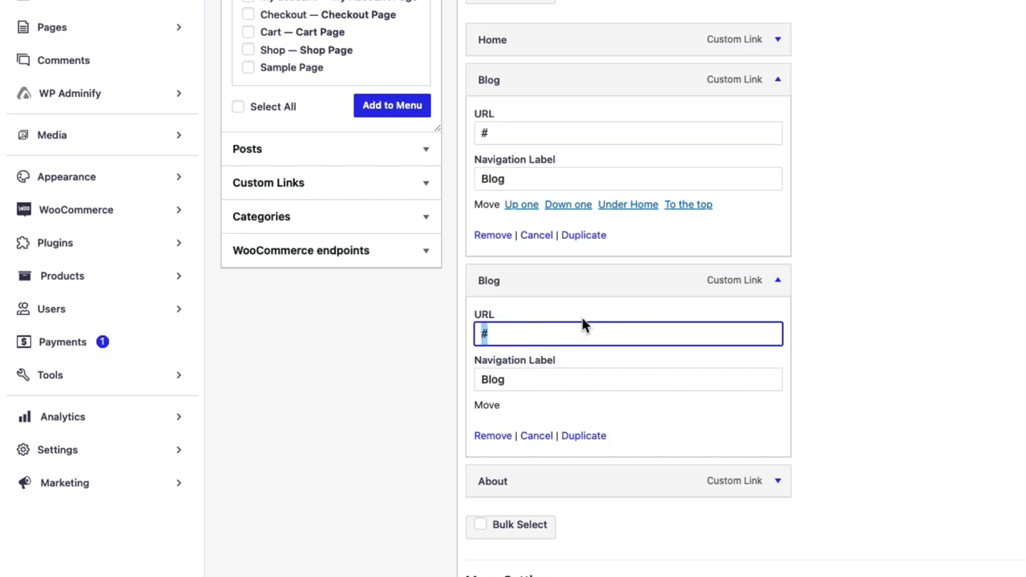
{"action": "scroll", "scroll_direction": "down", "scroll_amount": 3}
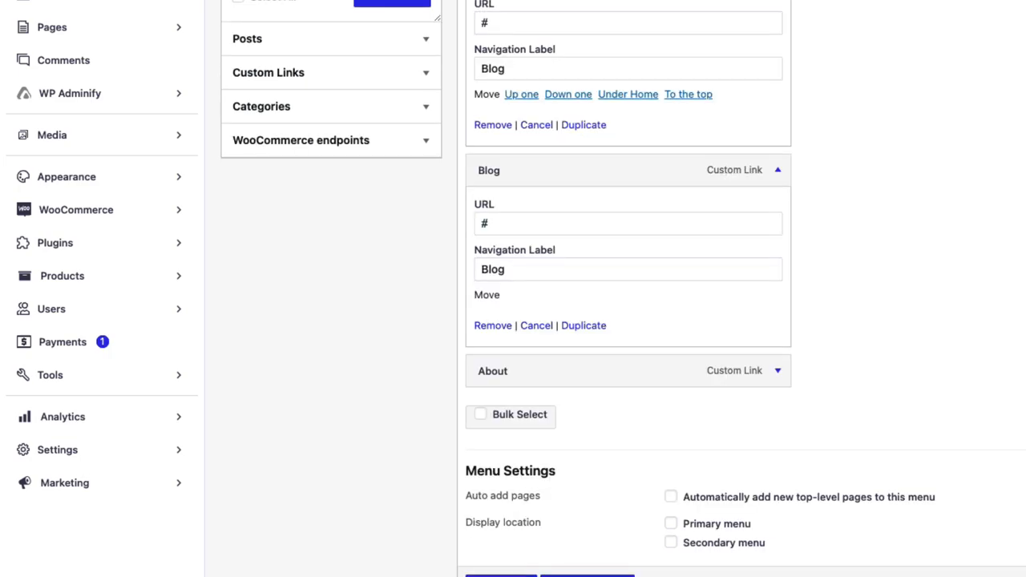
{"action": "mouse_move", "coordinate": [584, 17]}
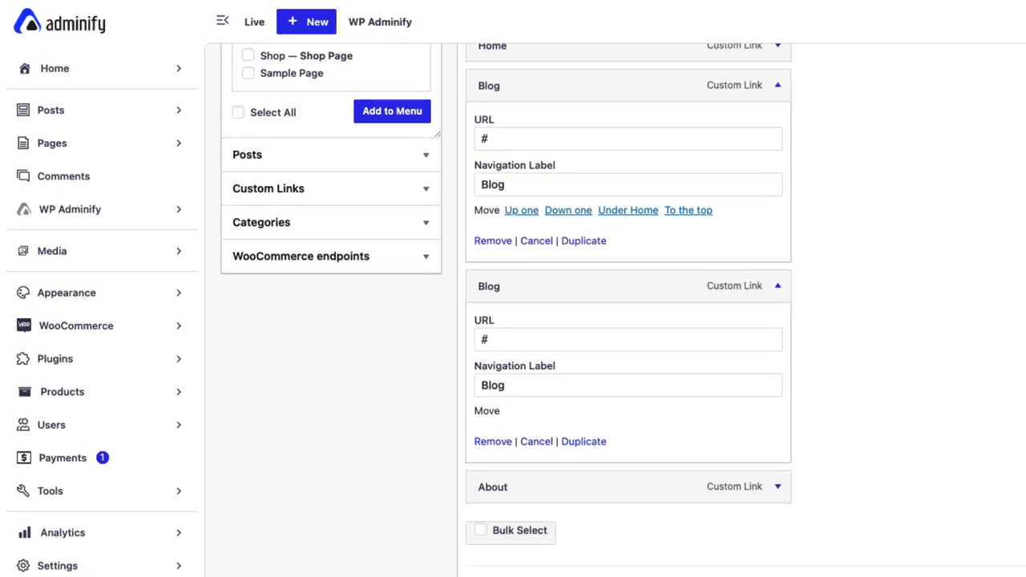
Go to Posts > All Posts, confirming Leave in the browser's leave-site prompt
{"action": "left_click", "coordinate": [50, 110]}
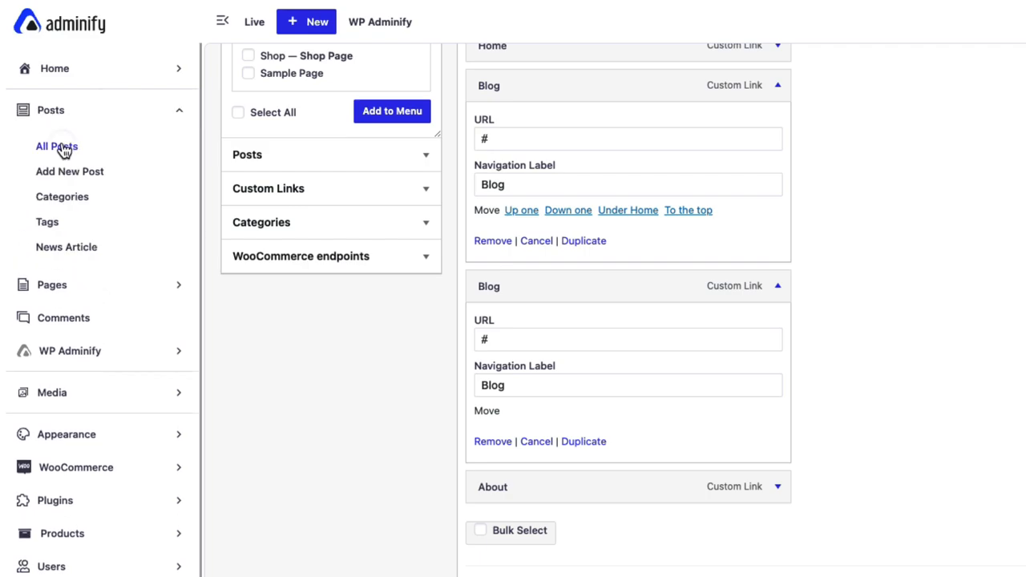
{"action": "left_click", "coordinate": [57, 146]}
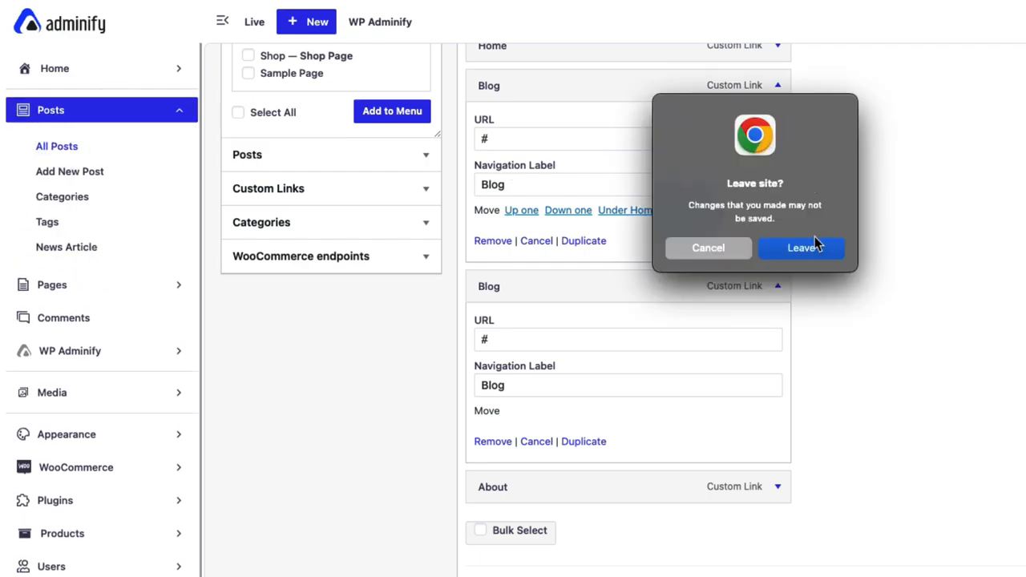
{"action": "left_click", "coordinate": [708, 248]}
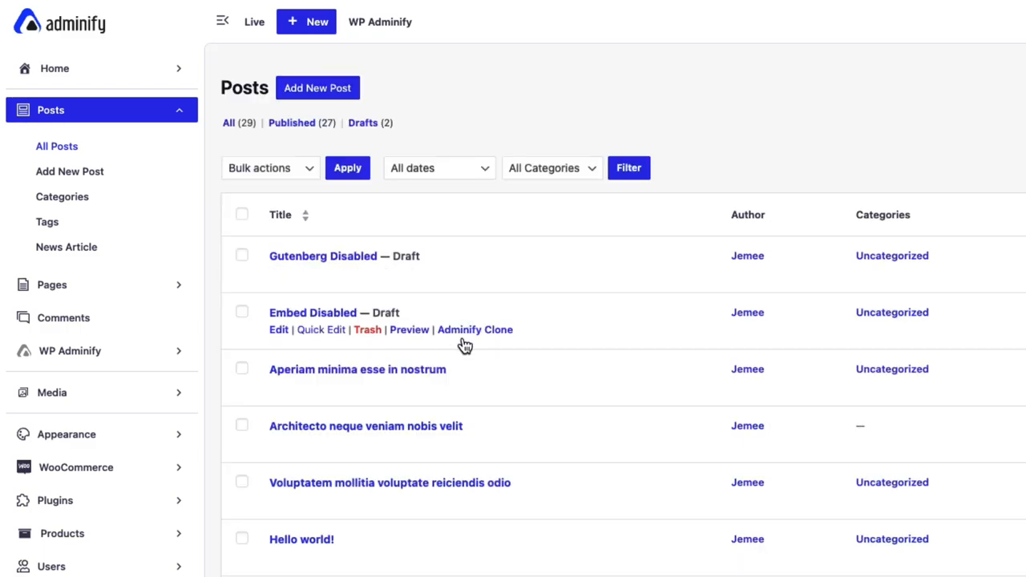
{"action": "mouse_move", "coordinate": [463, 393]}
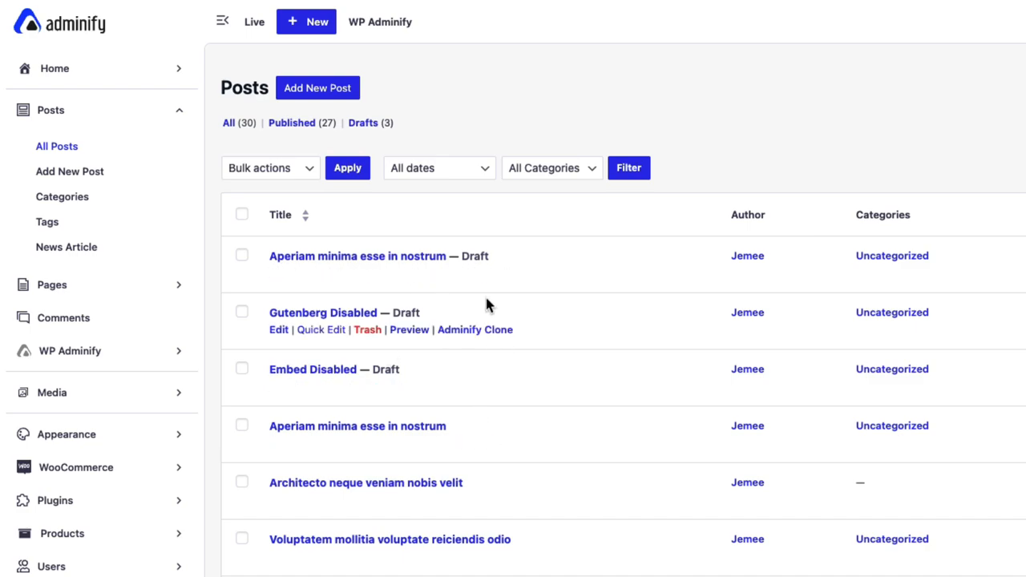
{"action": "mouse_move", "coordinate": [485, 336]}
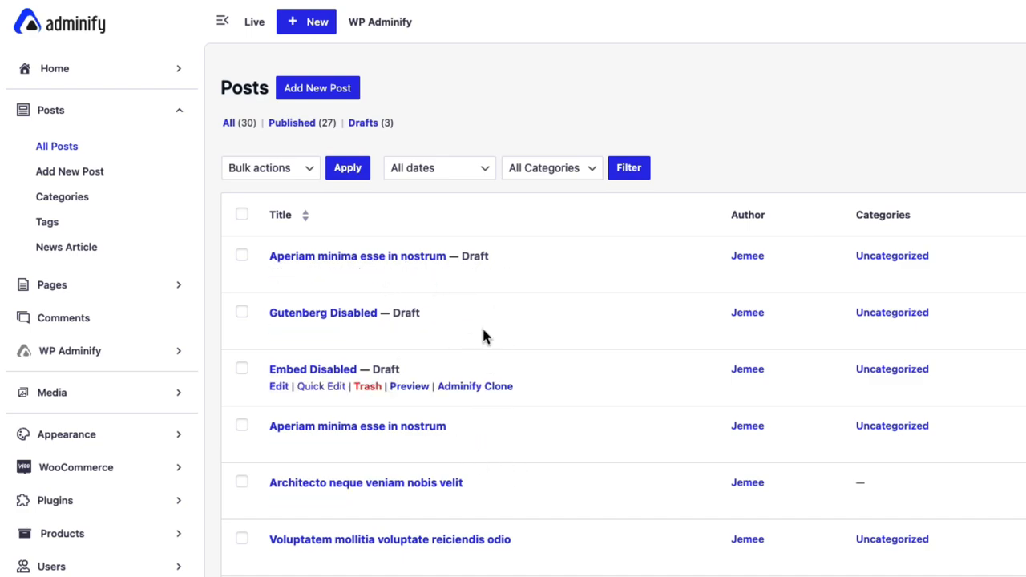